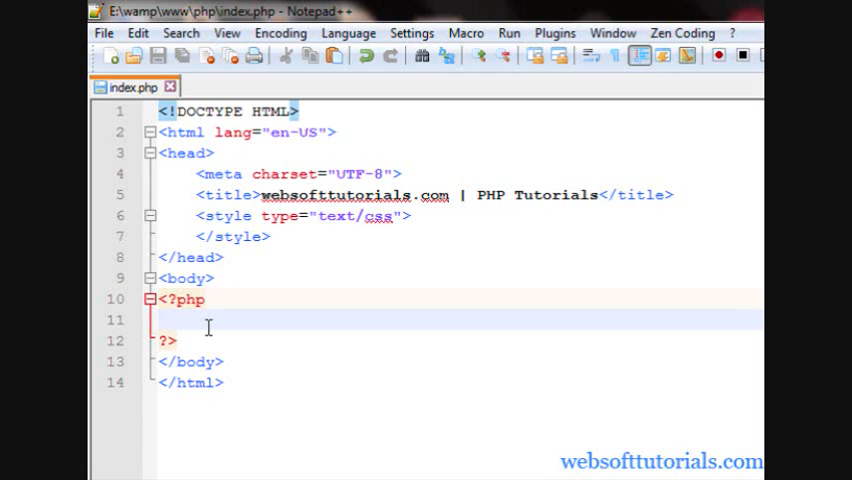
Assign "Rishab Kapoor" to $a and add echo $a; on the next line
{"action": "type", "text": "$"}
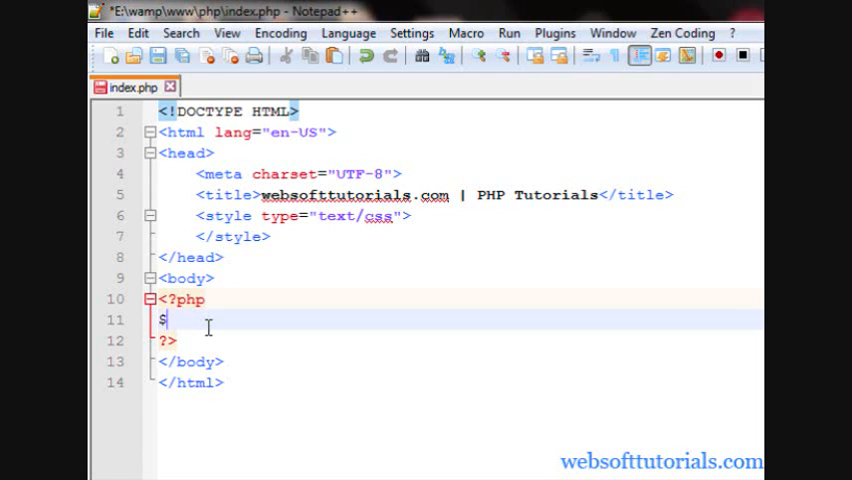
{"action": "type", "text": "a = \"\";"}
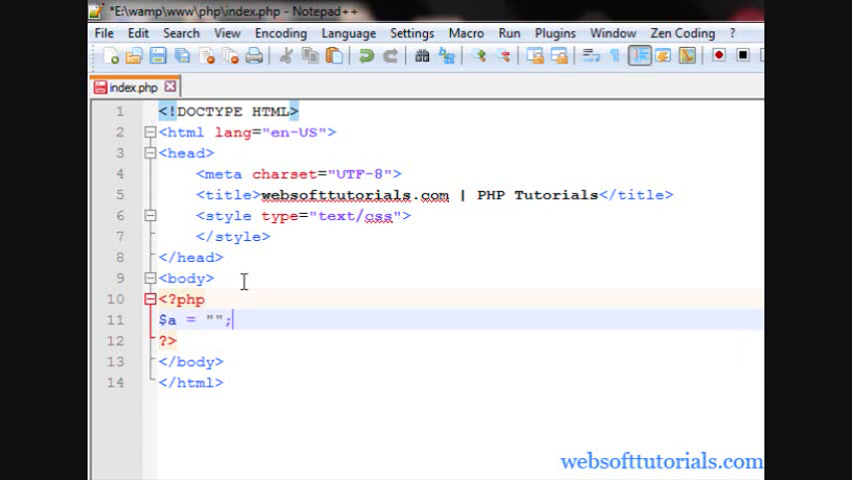
{"action": "type", "text": "Rishab Ka"}
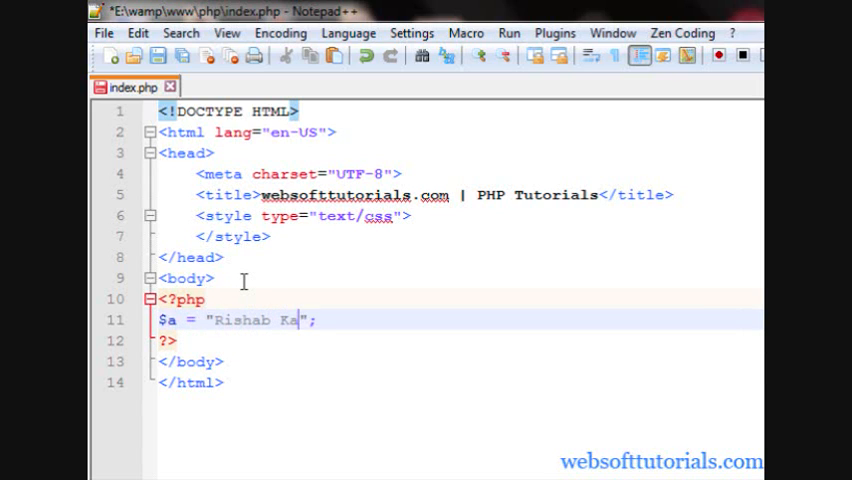
{"action": "type", "text": "poor"}
{"action": "type", "text": "e"}
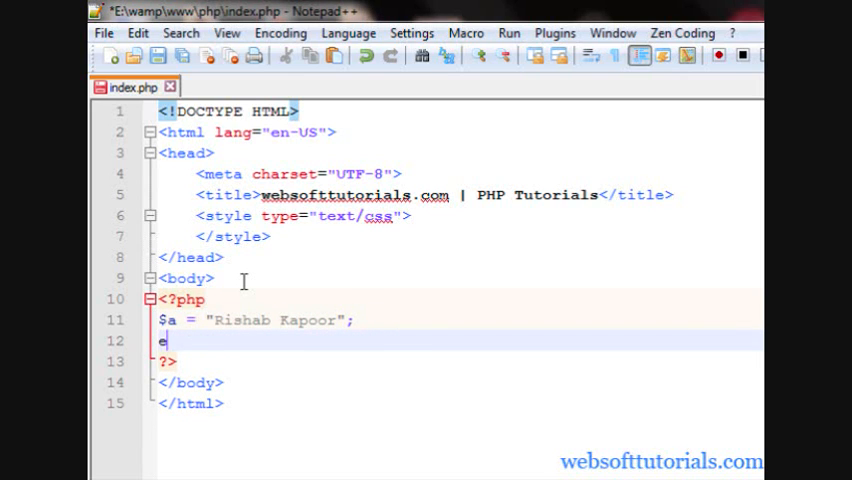
{"action": "type", "text": "cho $a;"}
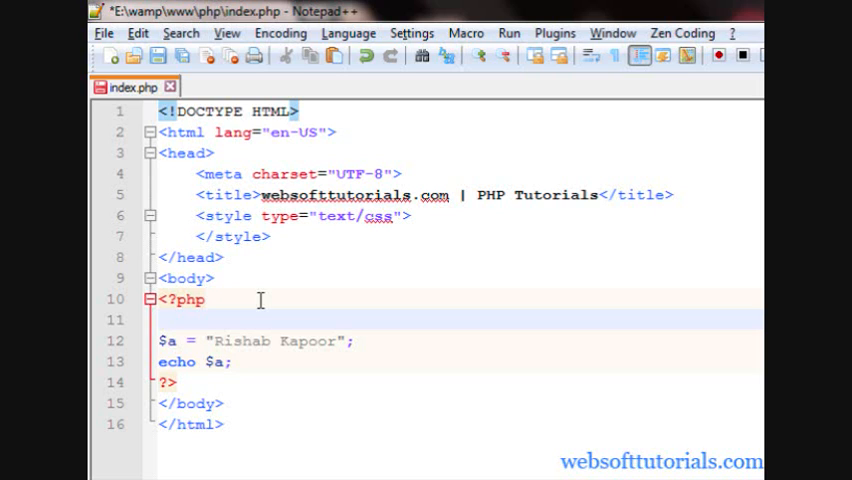
Write the comment "// This code is assigning string value to variable a and then echo it out"
{"action": "type", "text": "// This"}
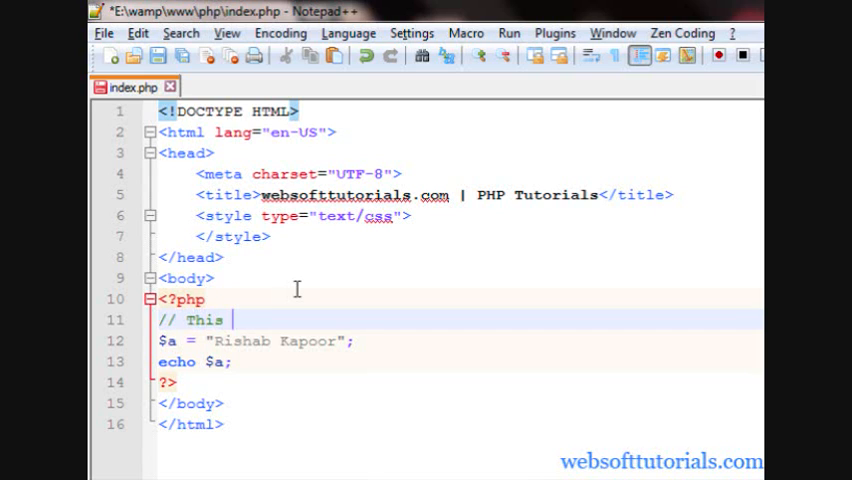
{"action": "type", "text": "code is assi"}
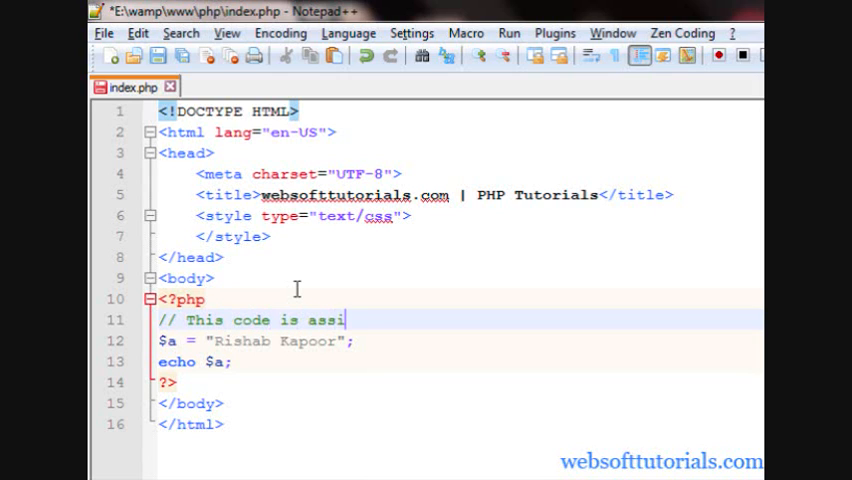
{"action": "type", "text": "gning"}
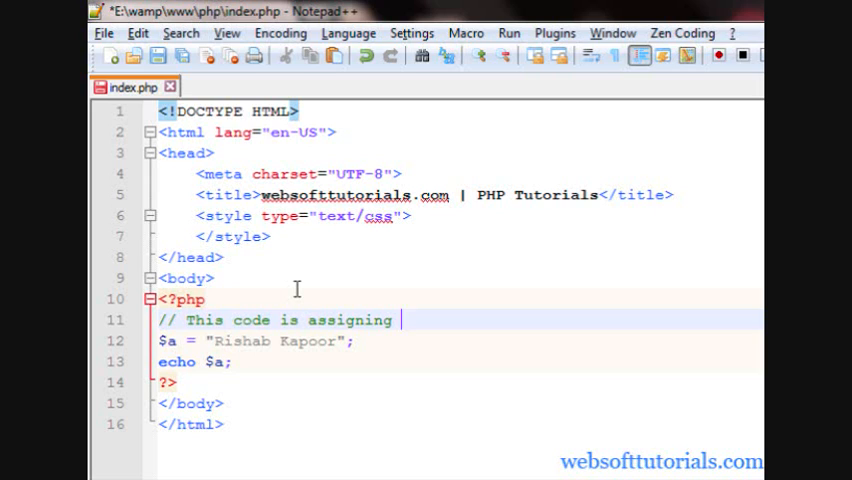
{"action": "type", "text": "string value"}
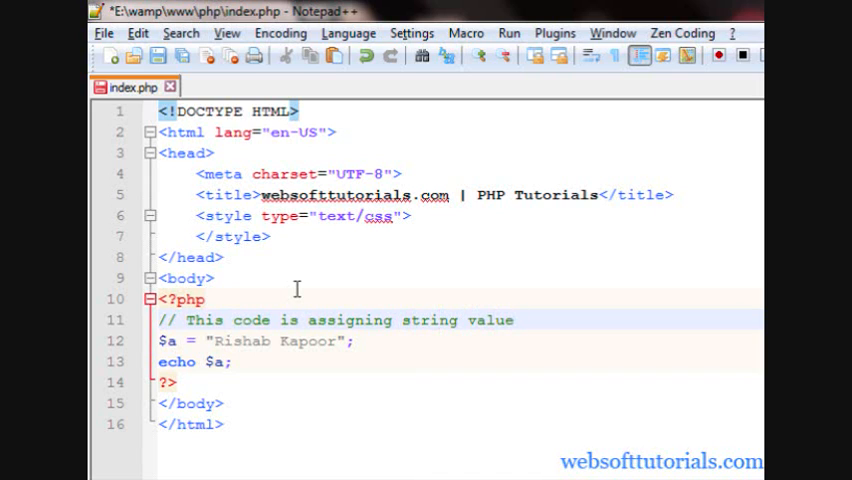
{"action": "type", "text": "to v"}
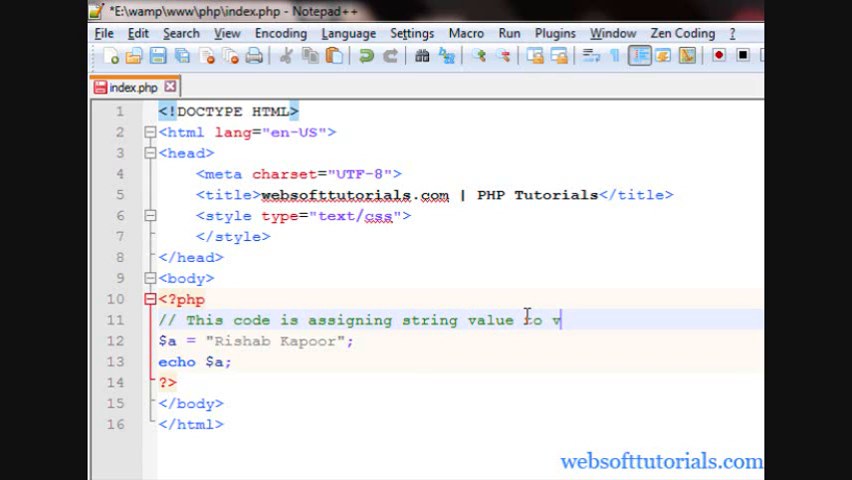
{"action": "type", "text": "ariable a and then"}
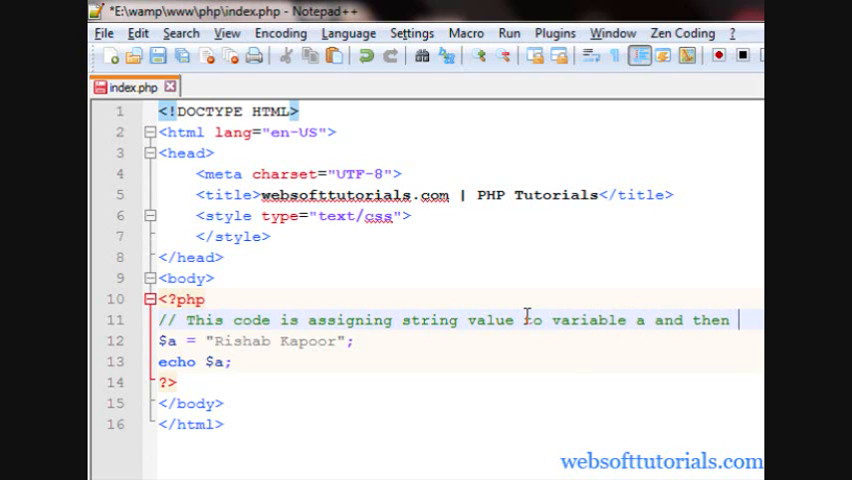
{"action": "type", "text": "ech"}
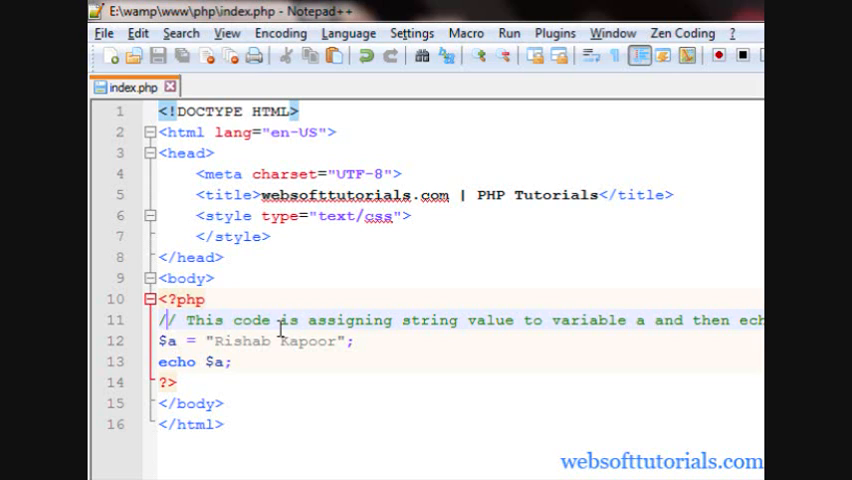
{"action": "mouse_move", "coordinate": [225, 328]}
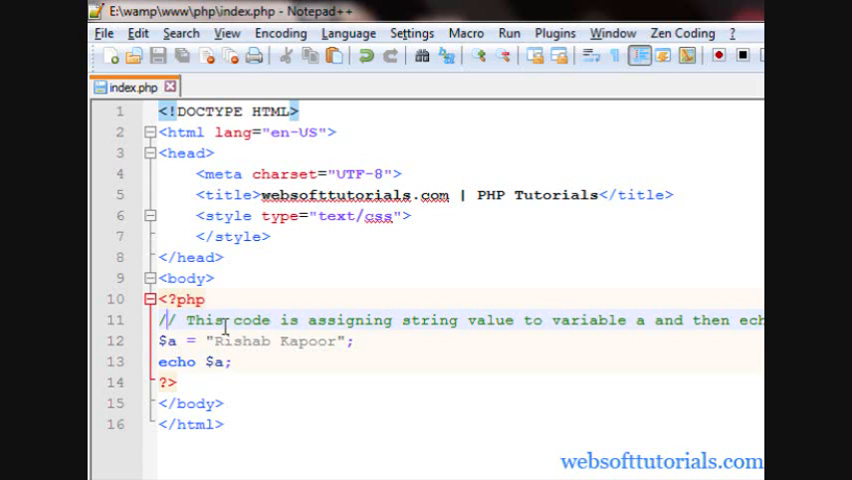
{"action": "mouse_move", "coordinate": [473, 320]}
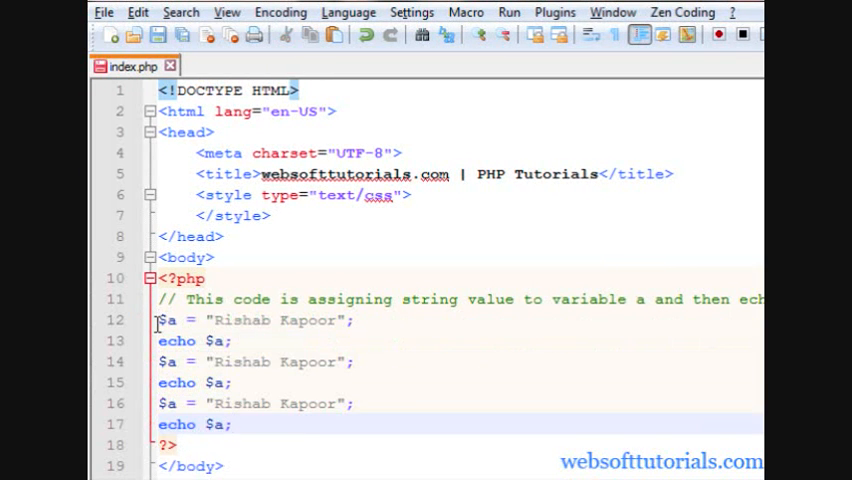
Paste the line $a = "Rishab Kapoor"; again below the existing code
{"action": "type", "text": "$a = \"Rishab Kapoor\";"}
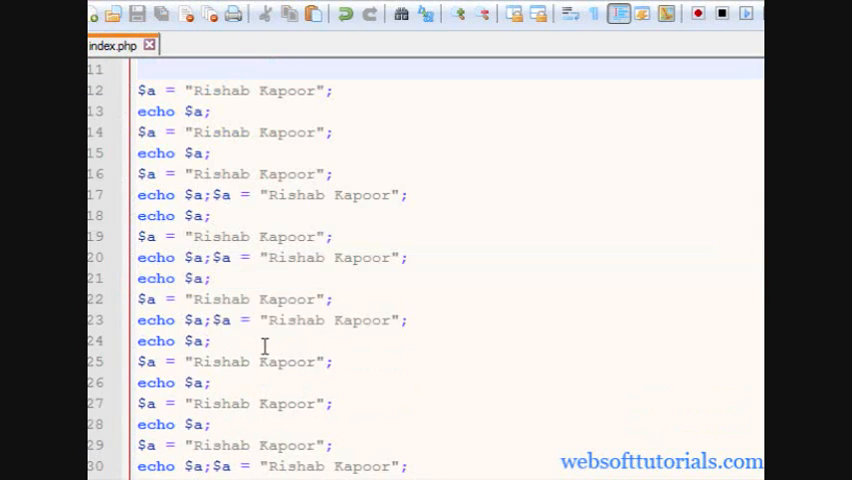
Scroll through the pasted copies while removing duplicates and the // marker
{"action": "scroll", "scroll_direction": "down", "scroll_amount": 3}
{"action": "type", "text": "// This code is assigning string value to variable a and then ech"}
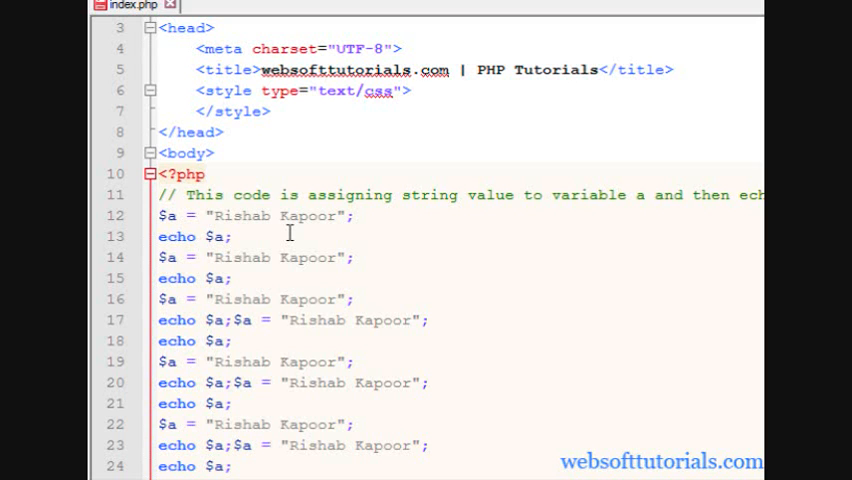
{"action": "scroll", "scroll_direction": "up", "scroll_amount": 3}
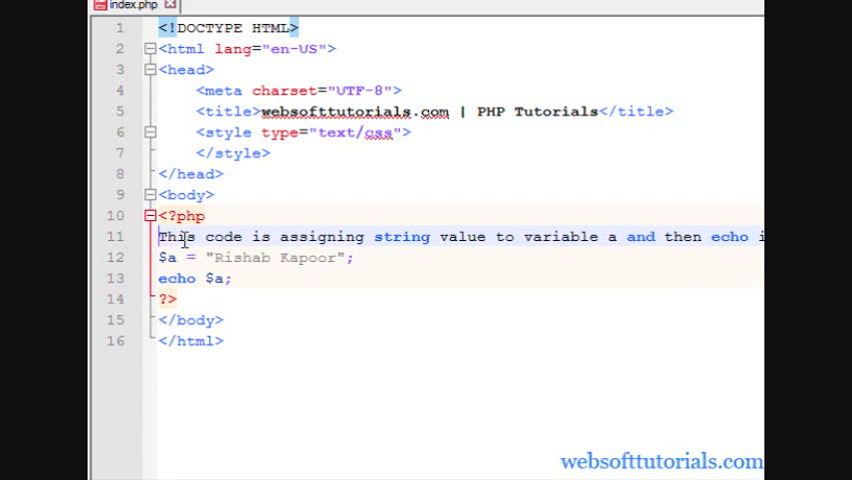
Prefix the explanation with # and break it onto a second line
{"action": "type", "text": "#"}
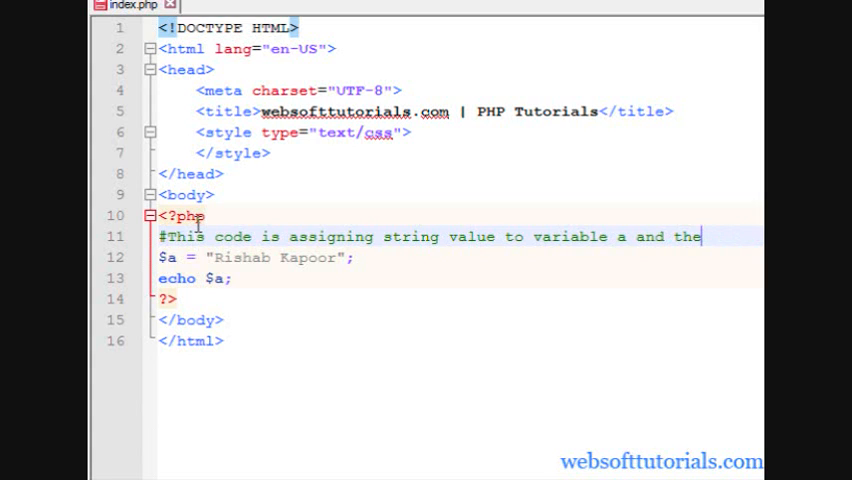
{"action": "key", "text": "BackSpace"}
{"action": "type", "text": "n echo it o"}
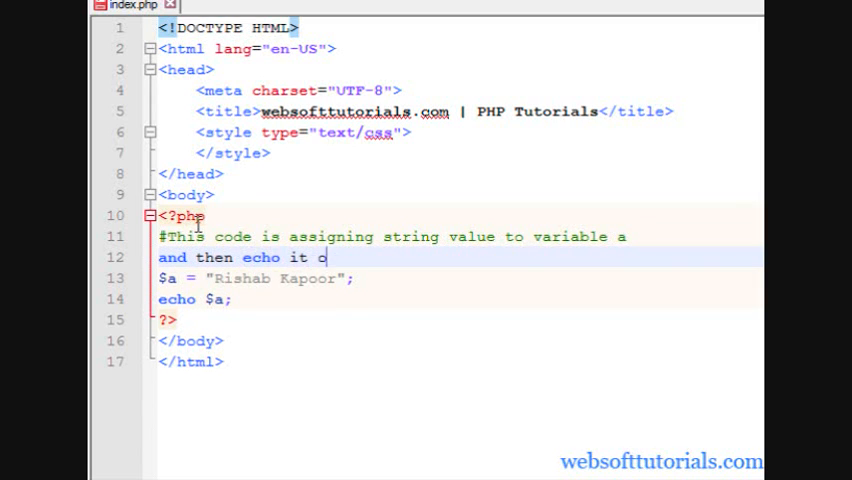
Finish "echo it out" and close the block comment with */ on its own line
{"action": "type", "text": "ut"}
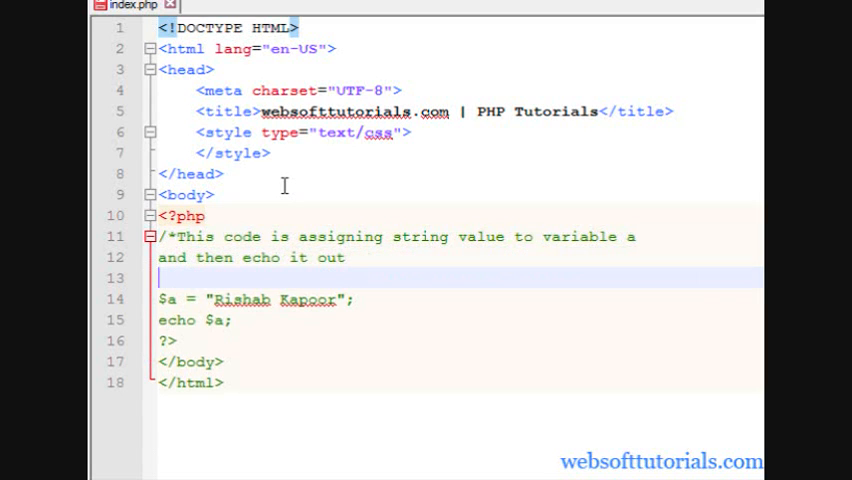
{"action": "type", "text": "*/"}
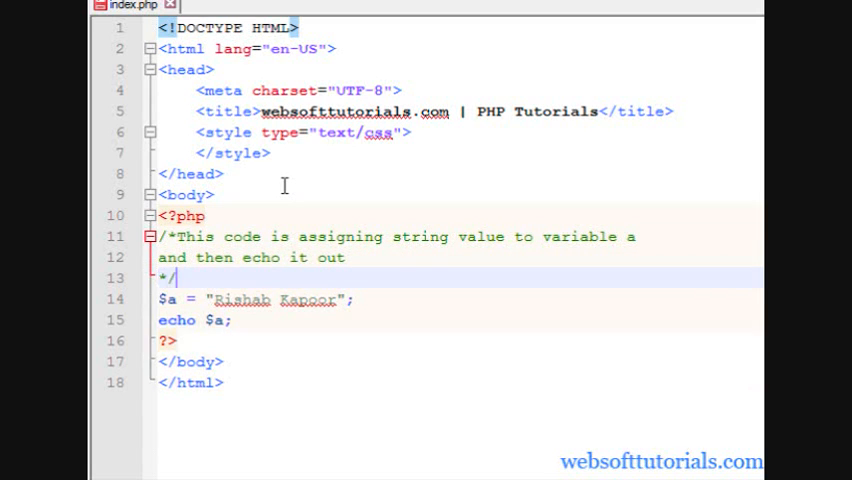